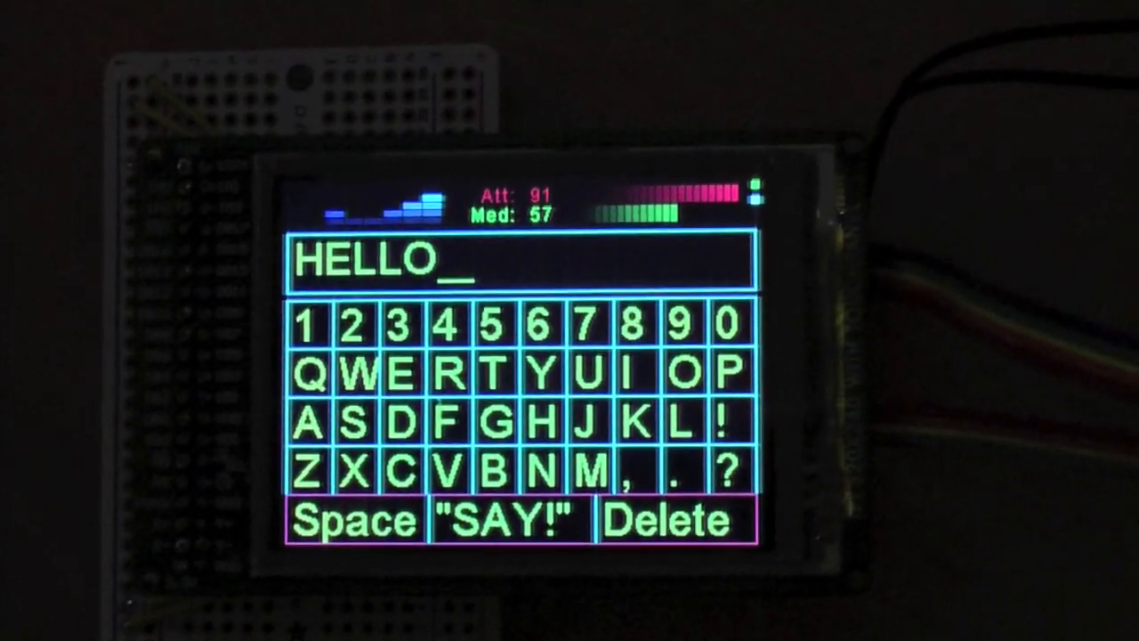
- Speak the typed word HELLO aloud with SAY!, leaving the entry line empty
left_click(502, 519)
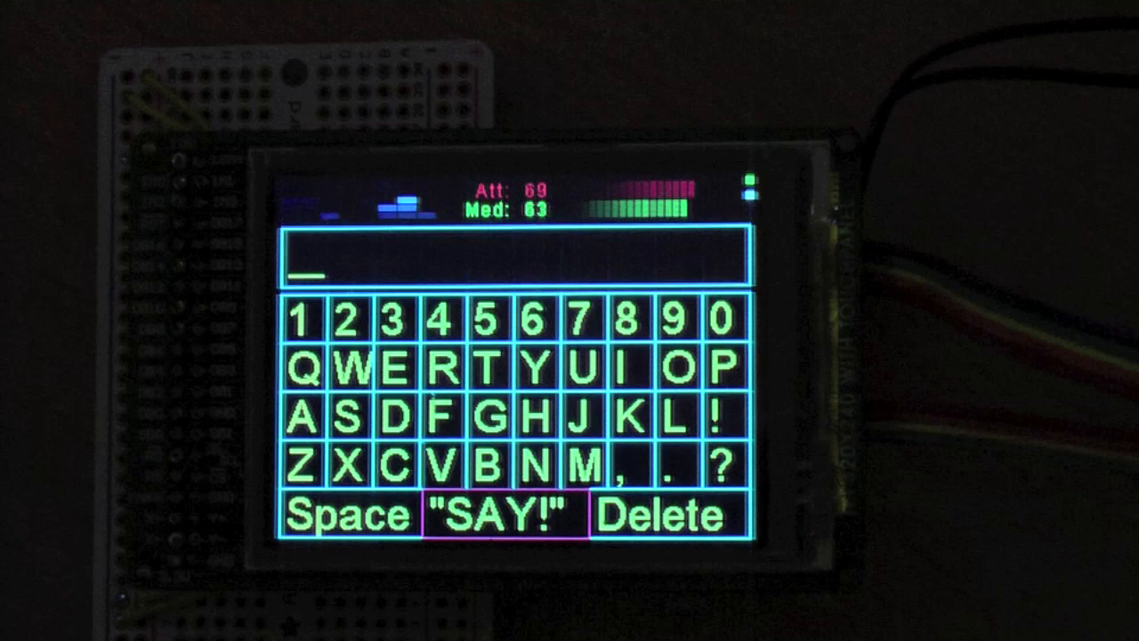